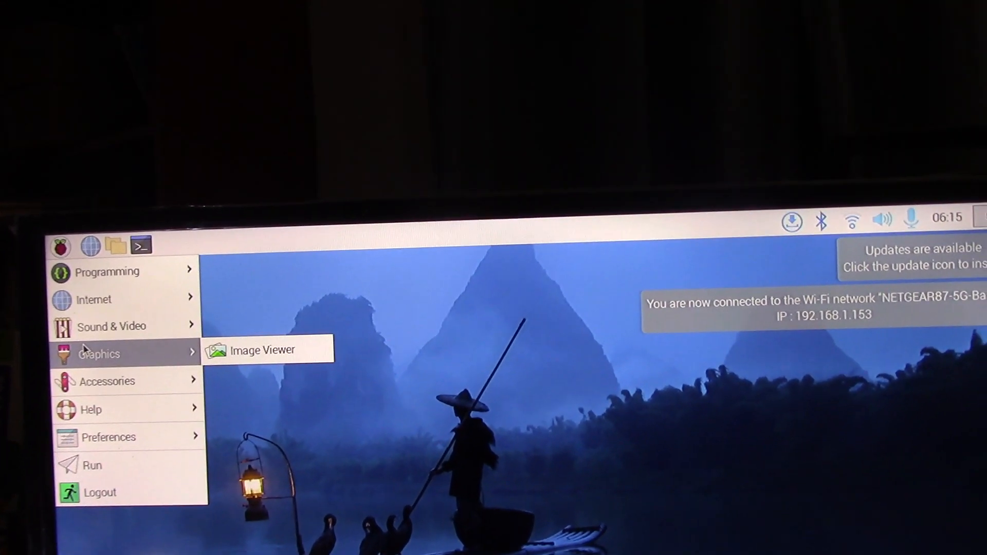
mouse_move(123, 346)
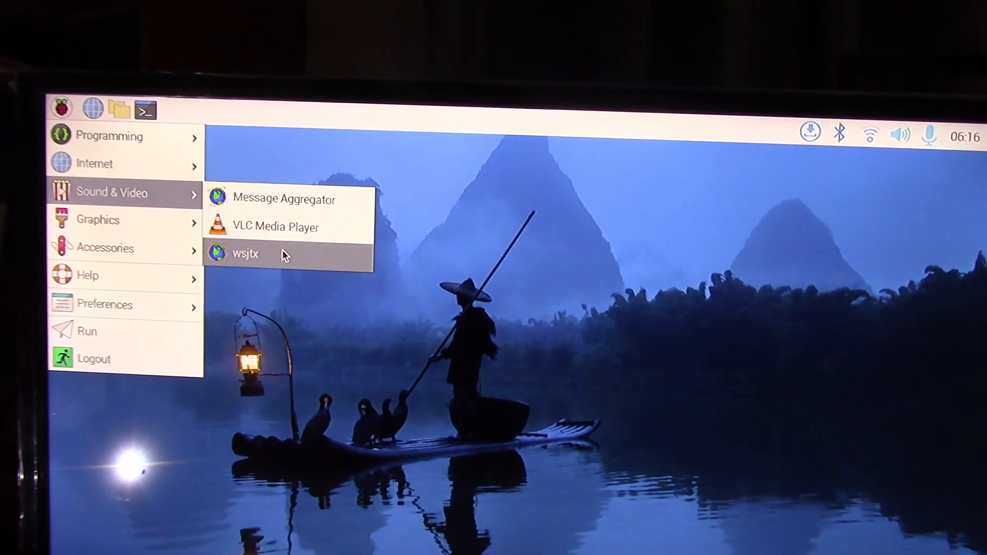
- Launch wsjtx from the Sound & Video menu
left_click(244, 253)
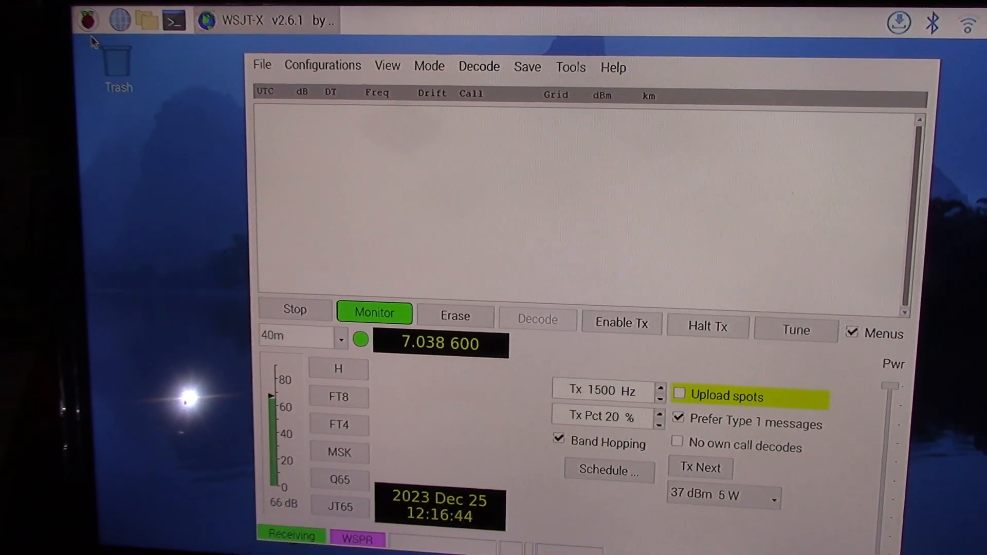
- Open a terminal window from the Raspberry Pi menu while WSJT-X keeps receiving
left_click(87, 20)
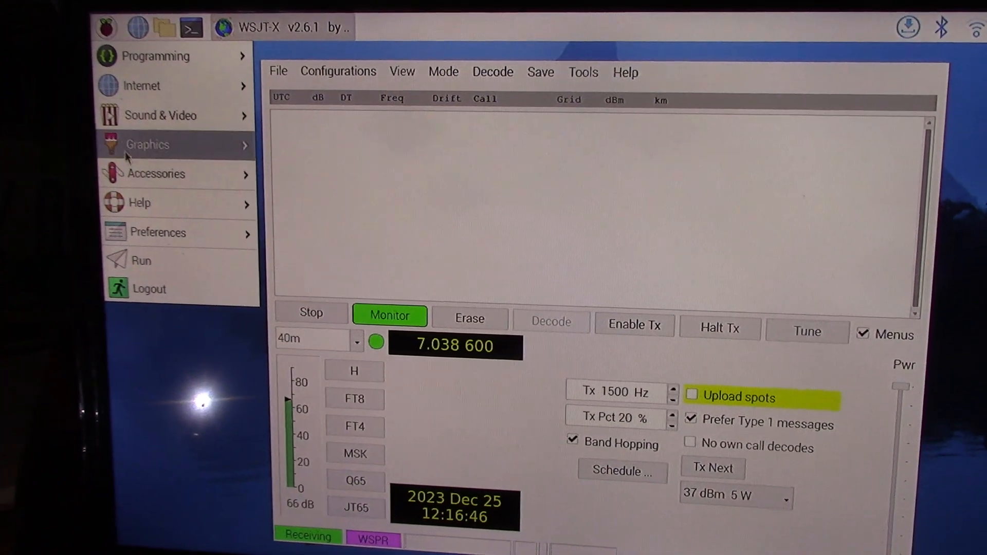
left_click(155, 174)
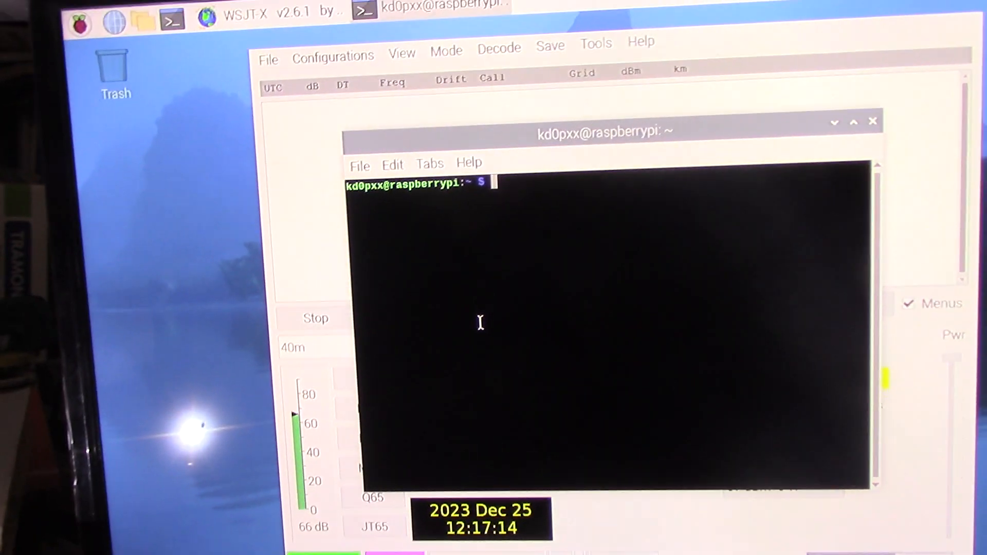
- Run 'sudo raspi-config' in the terminal
type("sudo raspi-config")
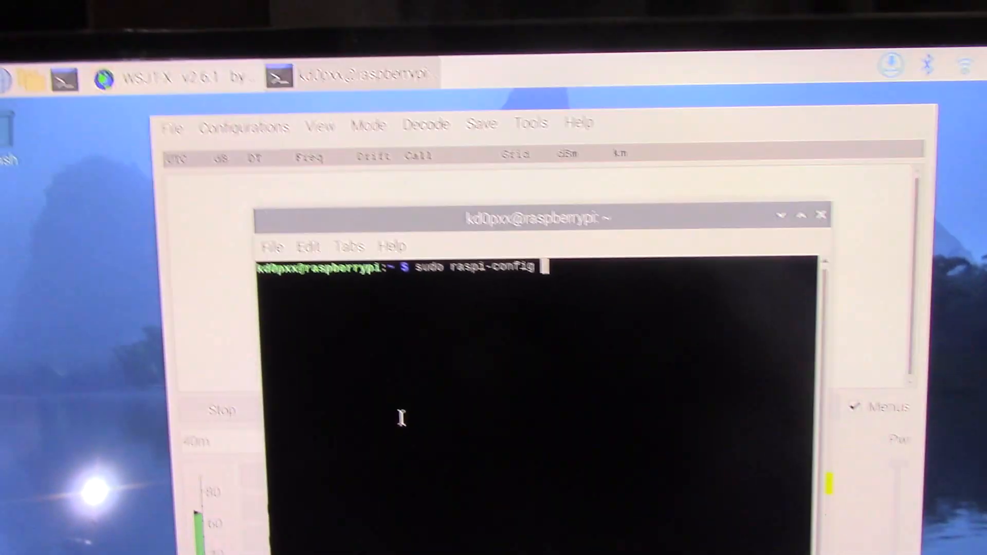
key("Return")
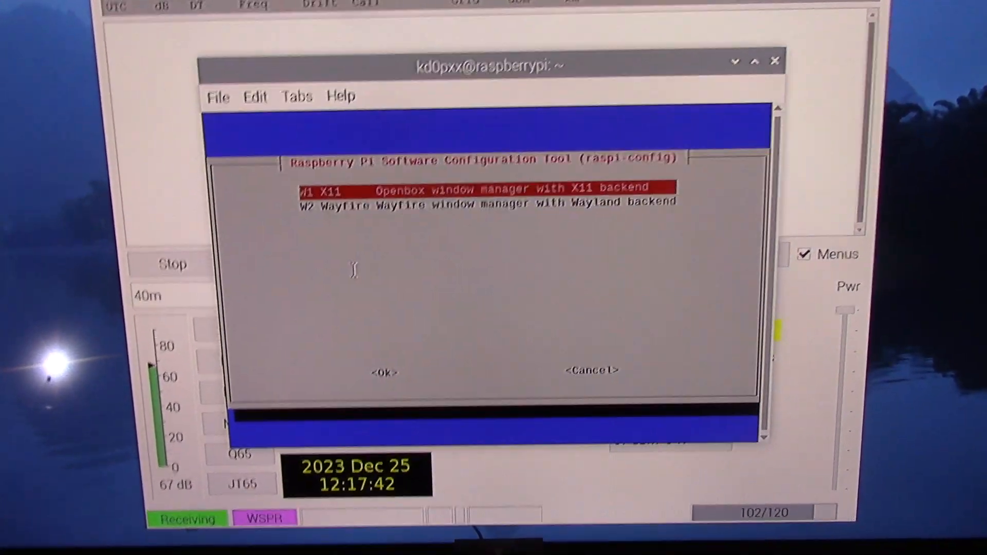
- Select W1 X11 Openbox, acknowledge it is active, and choose Finish
left_click(384, 371)
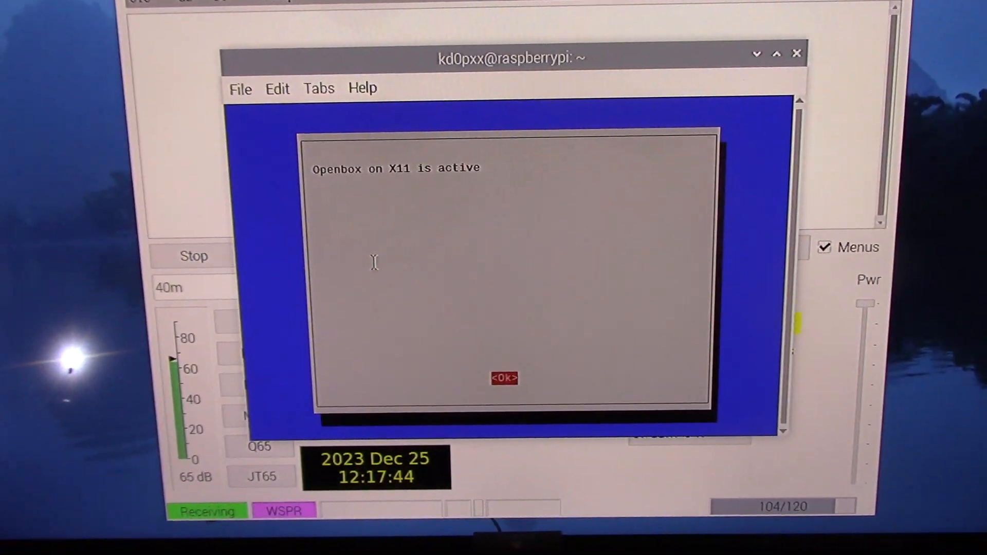
left_click(505, 379)
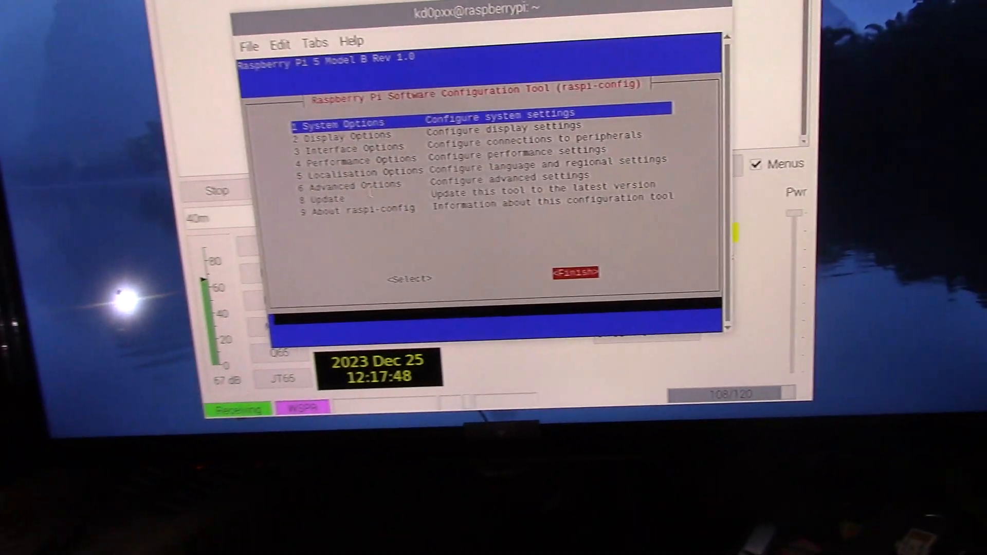
left_click(573, 273)
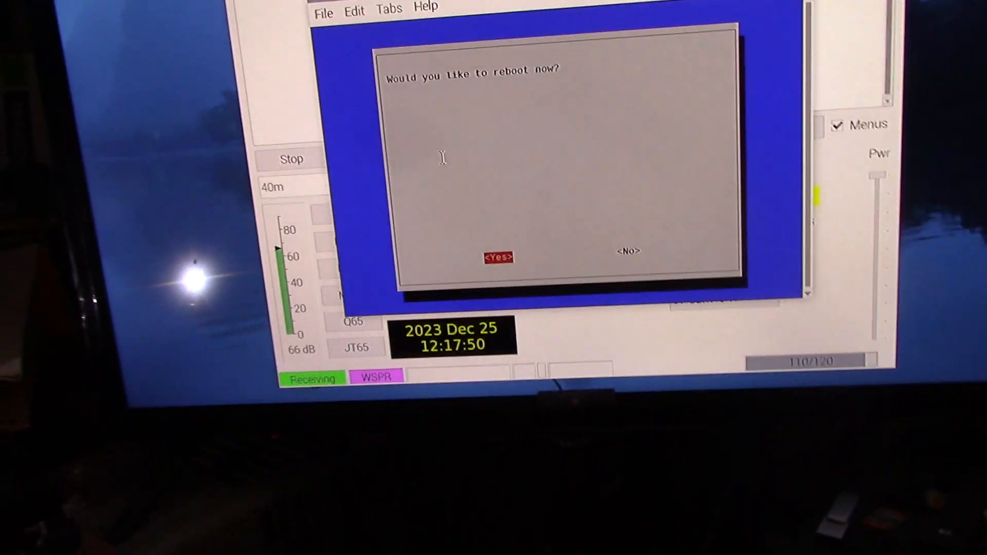